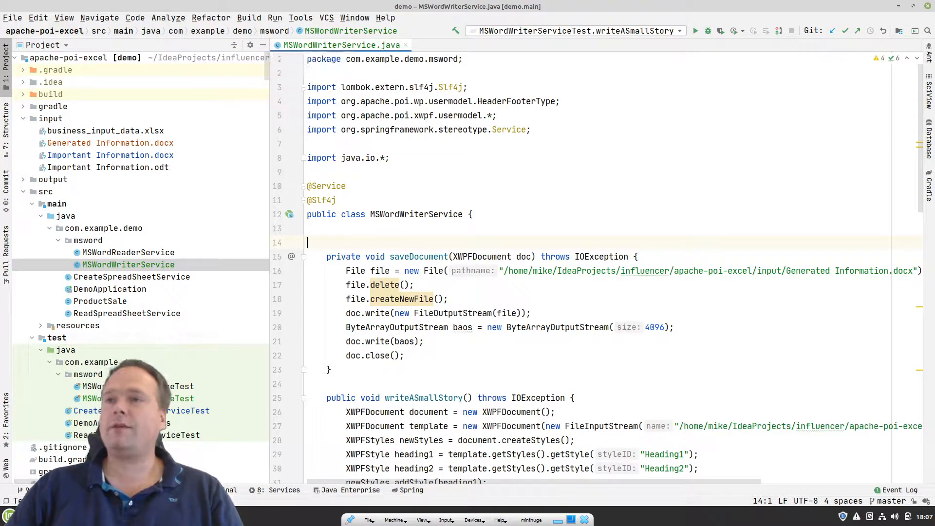
Start a new Spring project with the Spring Web dependency, then abandon the wizard
{"action": "left_click", "coordinate": [12, 18]}
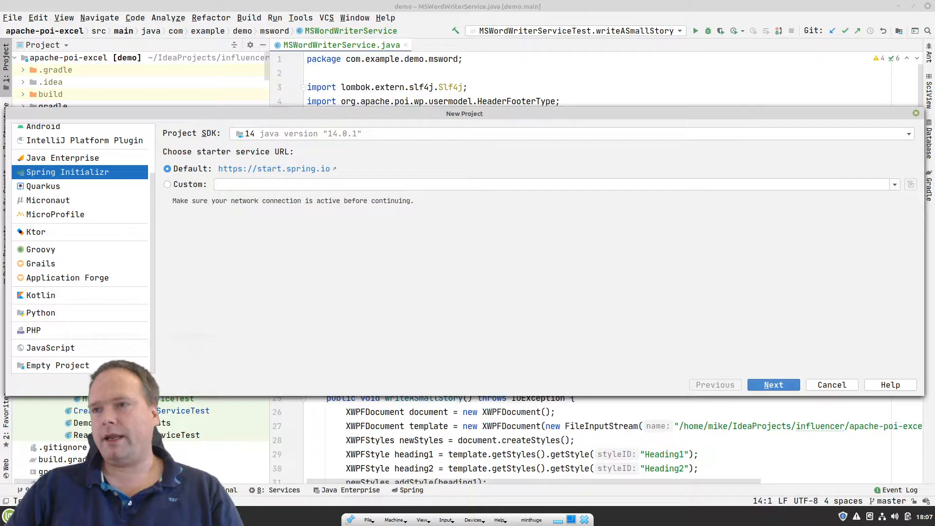
{"action": "left_click", "coordinate": [773, 385]}
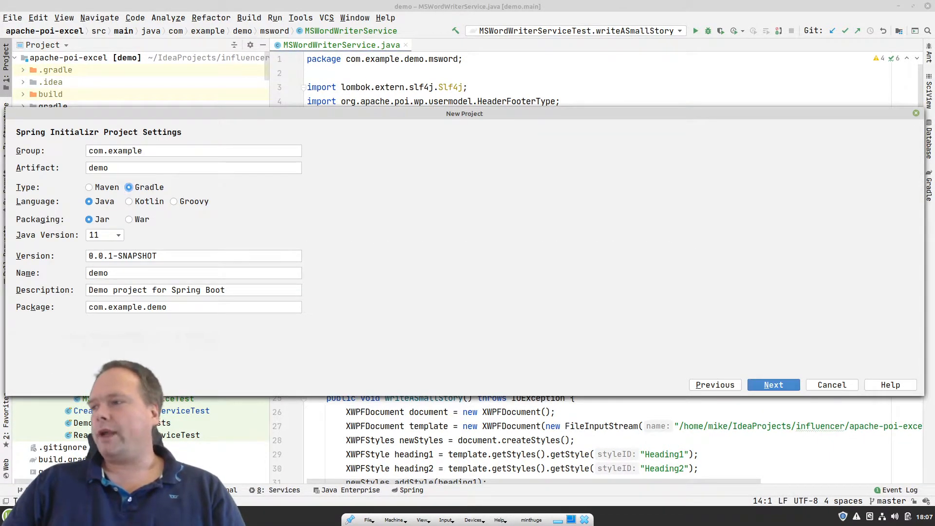
{"action": "left_click", "coordinate": [773, 385]}
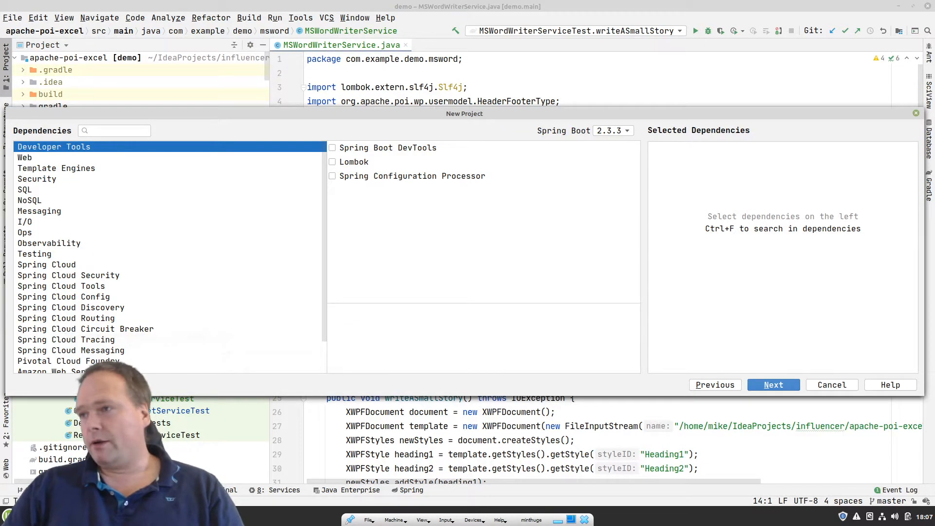
{"action": "type", "text": "web"}
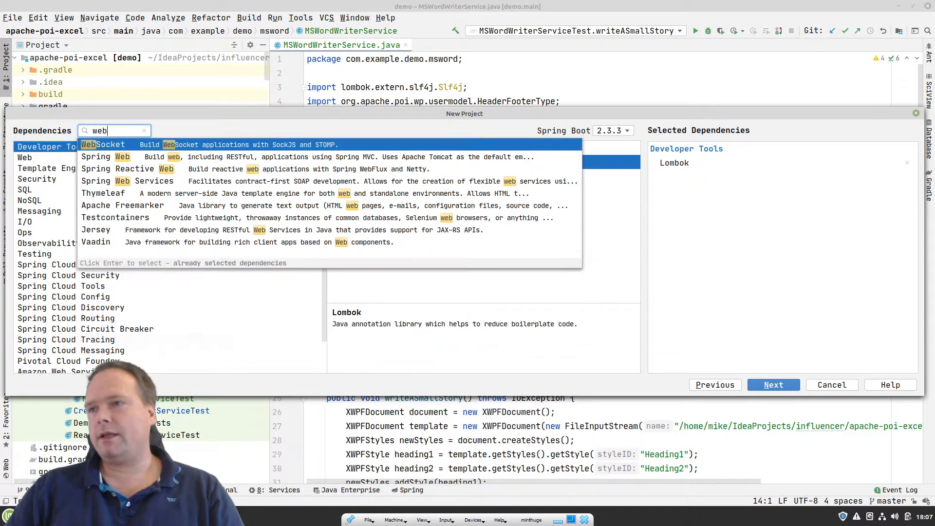
{"action": "left_click", "coordinate": [95, 156]}
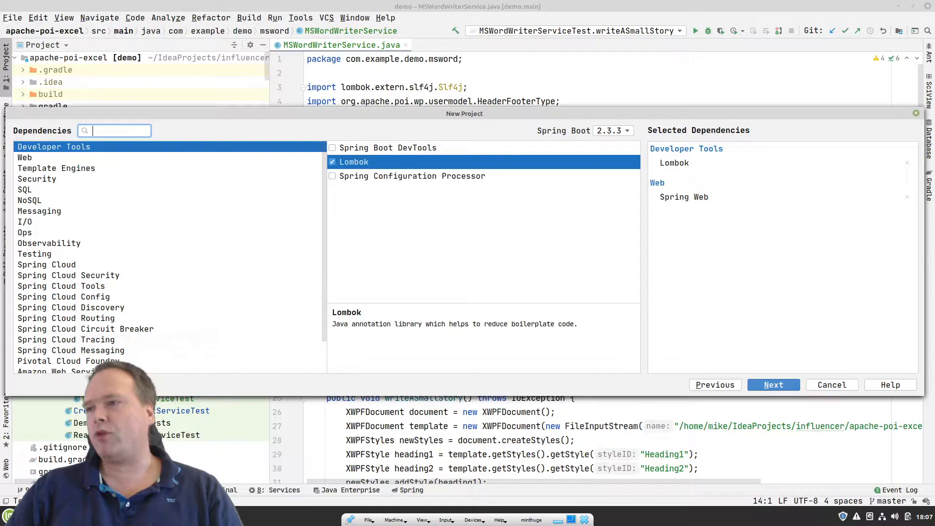
{"action": "left_click", "coordinate": [831, 385]}
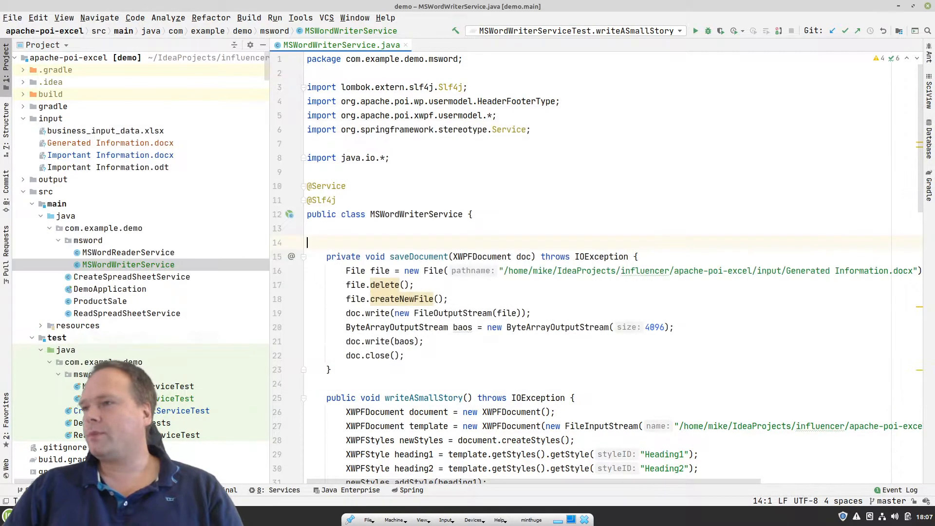
Locate and bring up the generated Important Information document in Writer
{"action": "scroll", "scroll_direction": "down", "scroll_amount": 3}
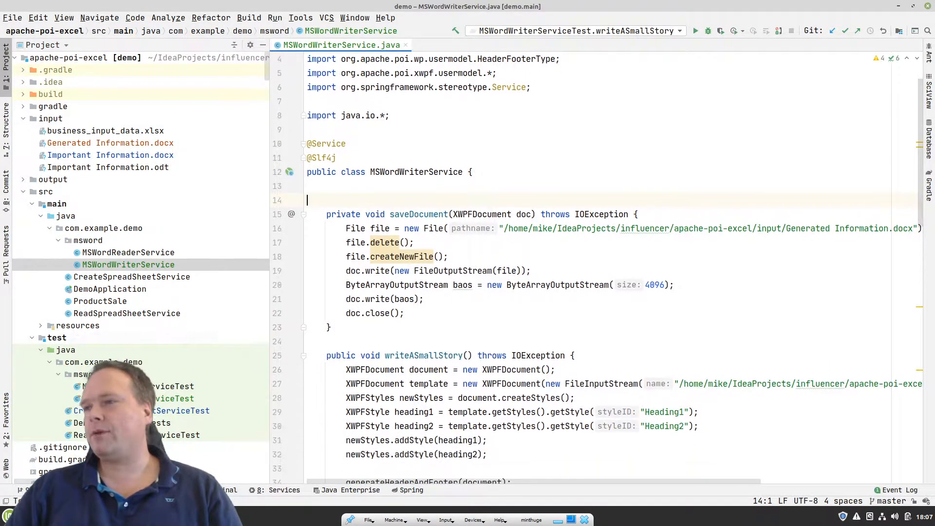
{"action": "double_click", "coordinate": [321, 158]}
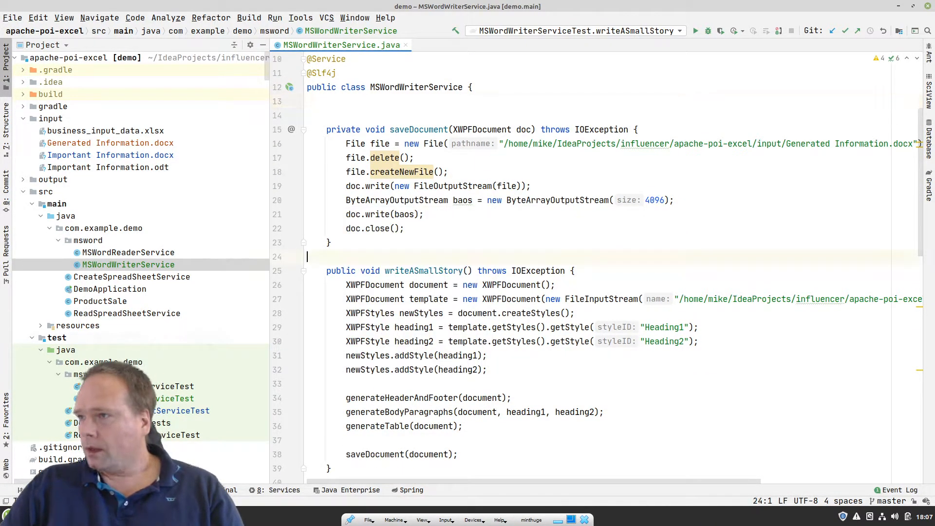
{"action": "scroll", "scroll_direction": "down", "scroll_amount": 3}
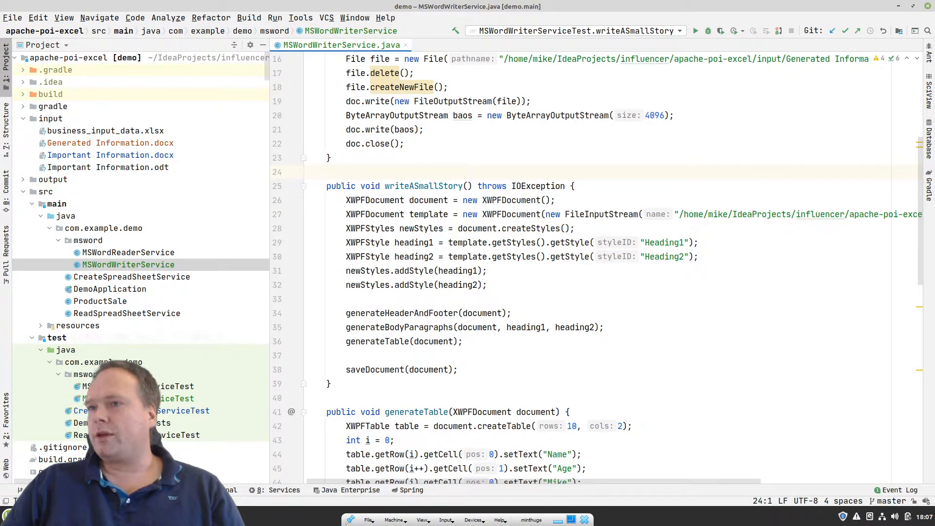
{"action": "left_click", "coordinate": [110, 155]}
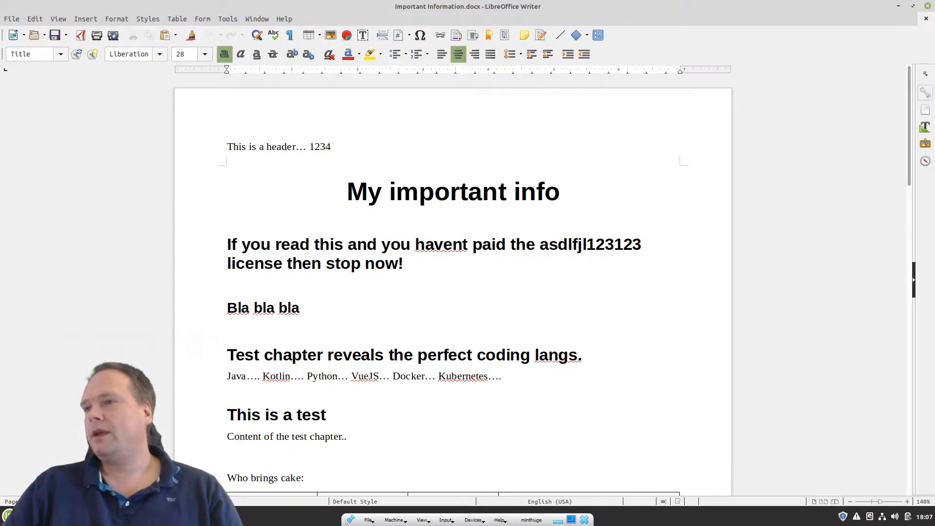
Check the styles of the header, title and three headings, then review the table and footer
{"action": "left_click", "coordinate": [279, 147]}
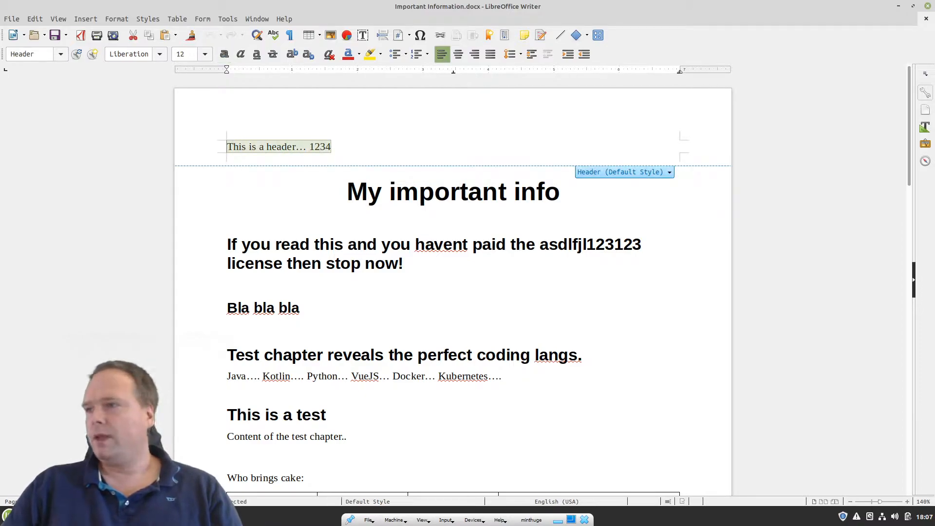
{"action": "left_click", "coordinate": [545, 192]}
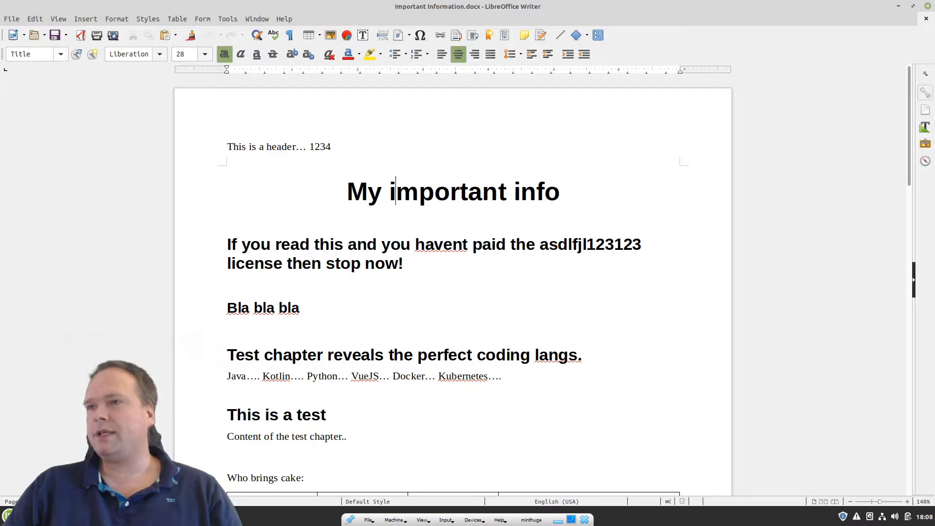
{"action": "mouse_move", "coordinate": [28, 54]}
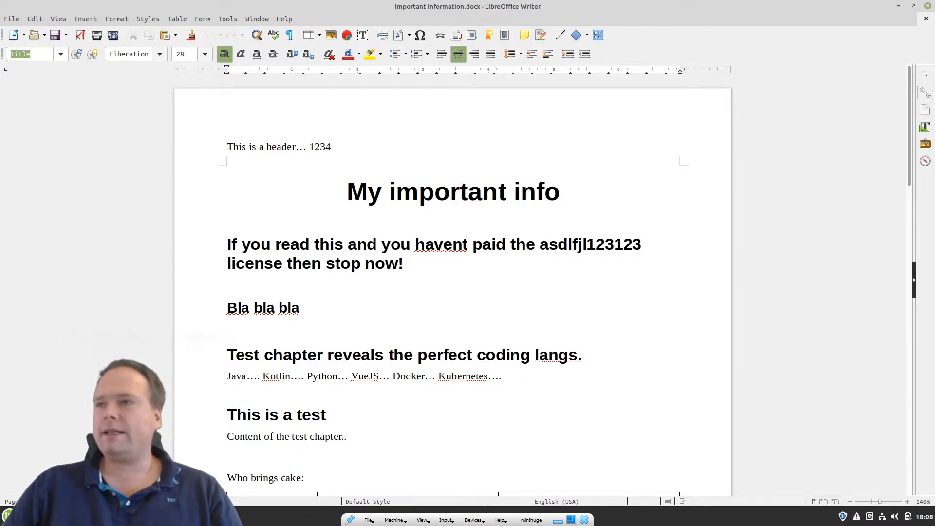
{"action": "left_click_drag", "start_coordinate": [309, 245], "coordinate": [402, 263]}
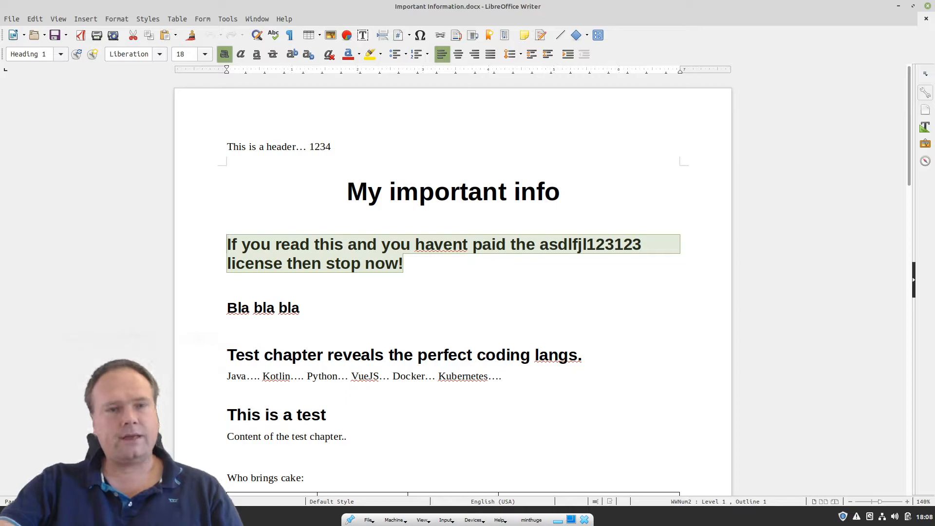
{"action": "left_click", "coordinate": [301, 308]}
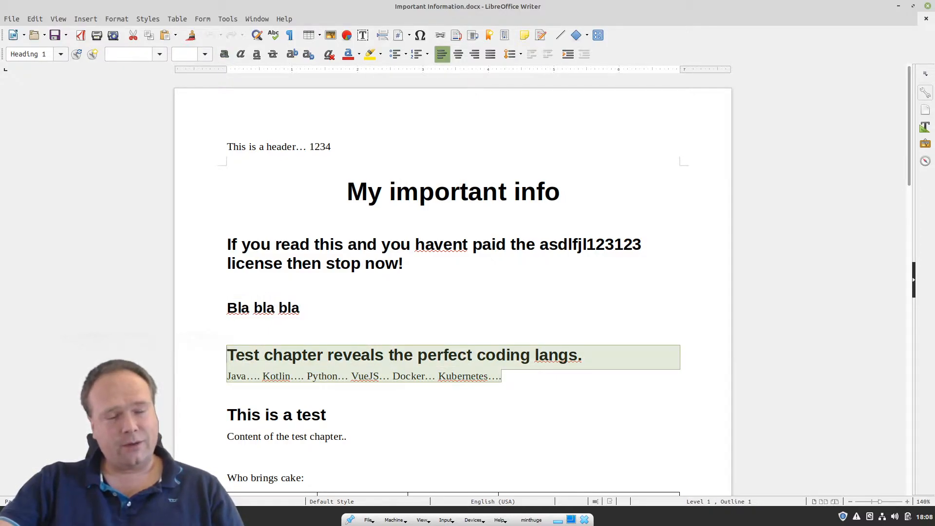
{"action": "left_click", "coordinate": [245, 355]}
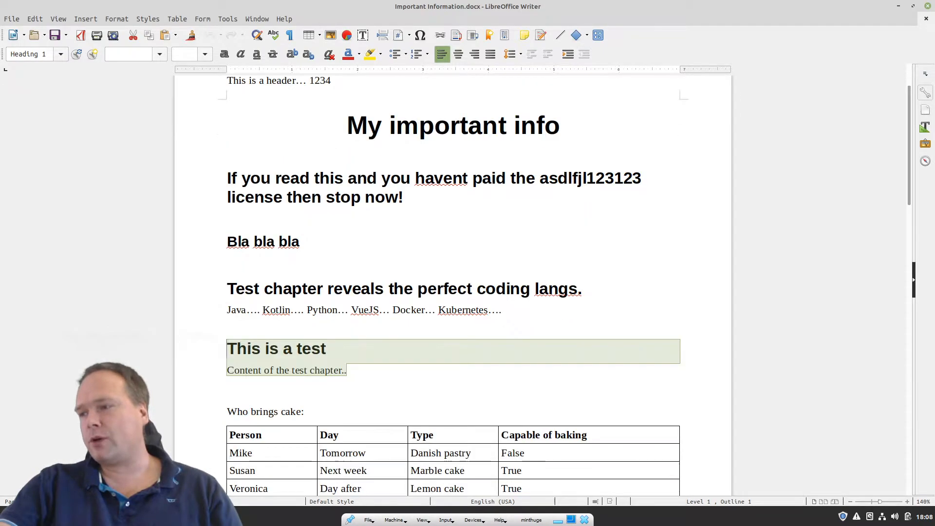
{"action": "scroll", "scroll_direction": "down", "scroll_amount": 3}
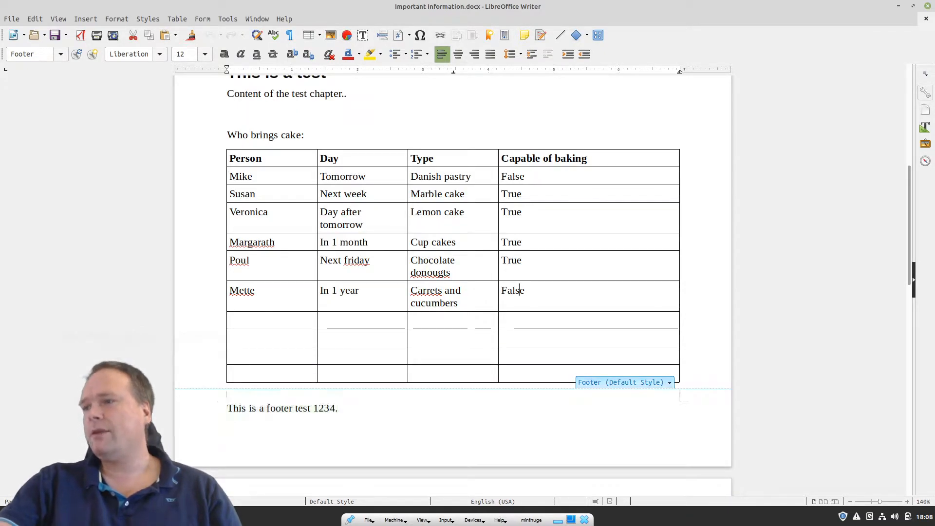
{"action": "scroll", "scroll_direction": "up", "scroll_amount": 3}
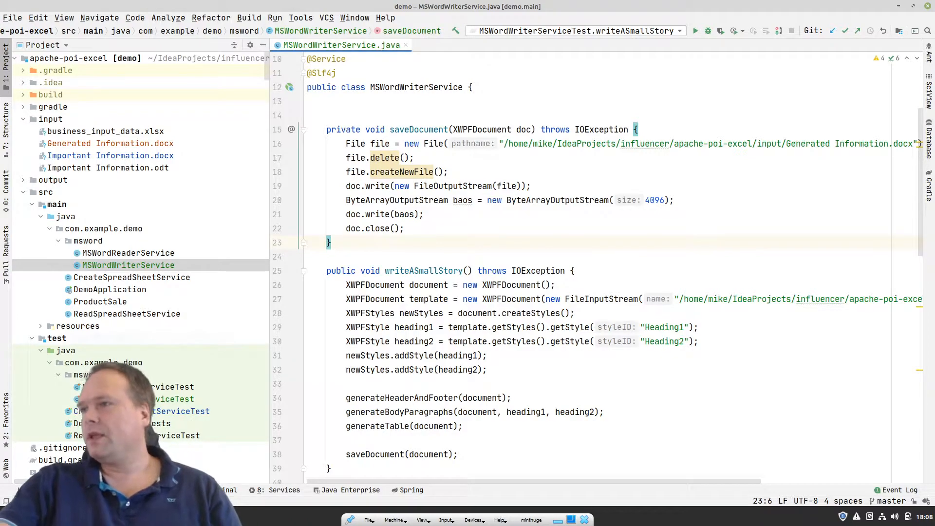
Switch to Firefox showing the Apache POI-XWPF Quick Guide page
{"action": "left_click_drag", "start_coordinate": [346, 143], "coordinate": [391, 185]}
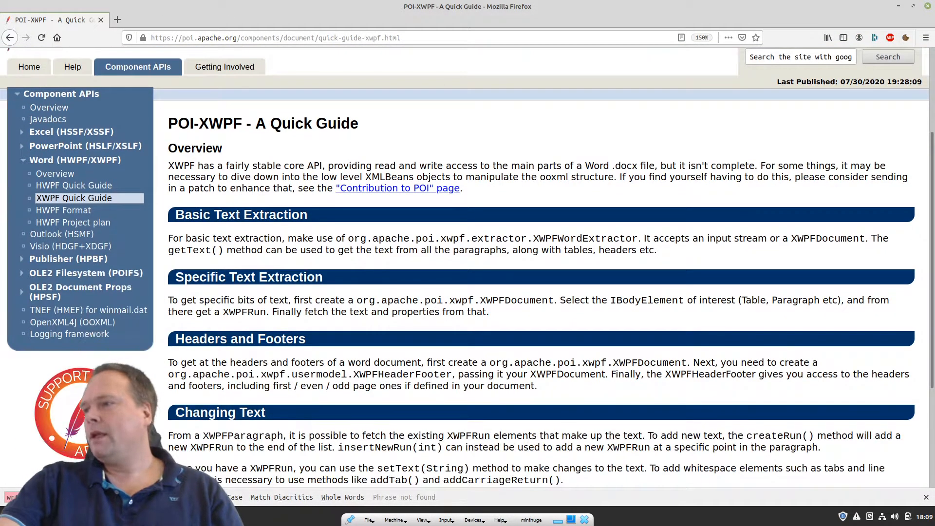
{"action": "scroll", "scroll_direction": "down", "scroll_amount": 3}
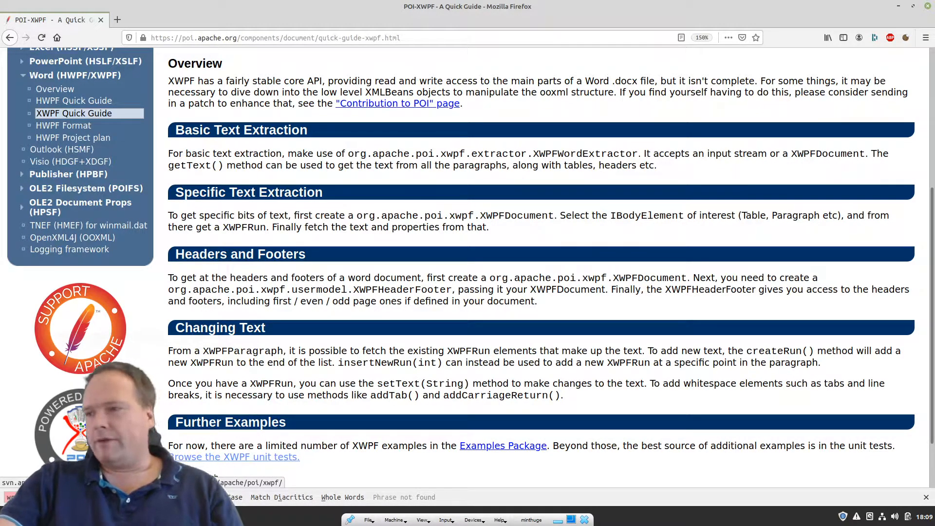
{"action": "scroll", "scroll_direction": "down", "scroll_amount": 3}
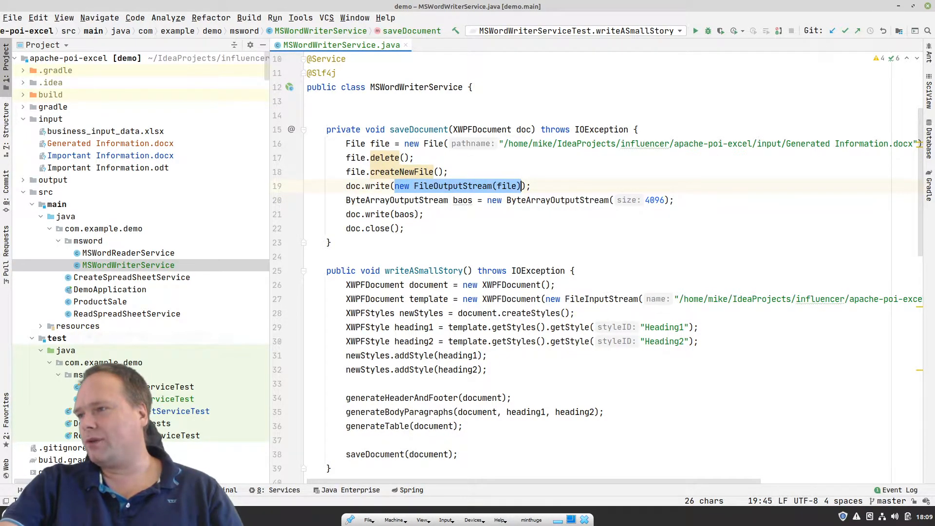
Comment out the ByteArrayOutputStream creation and doc.write(baos) lines in saveDocument
{"action": "left_click", "coordinate": [364, 228]}
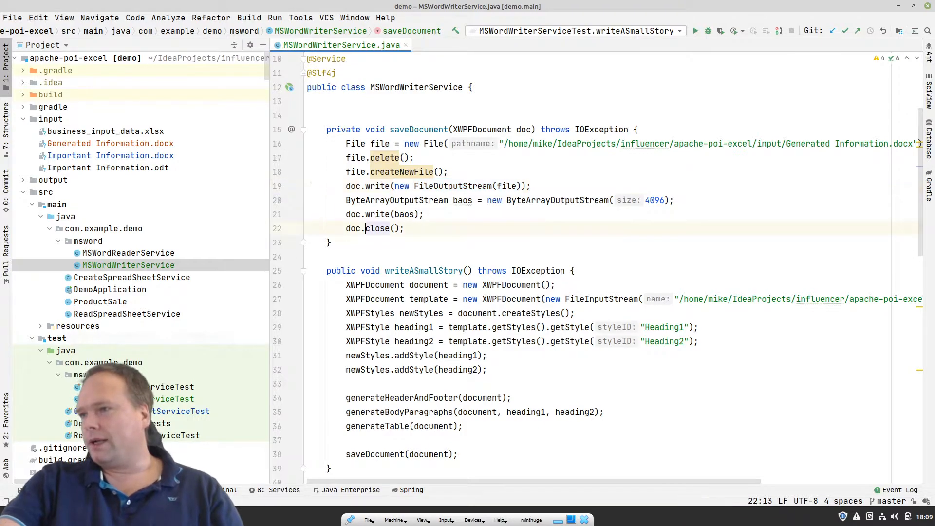
{"action": "left_click", "coordinate": [447, 171]}
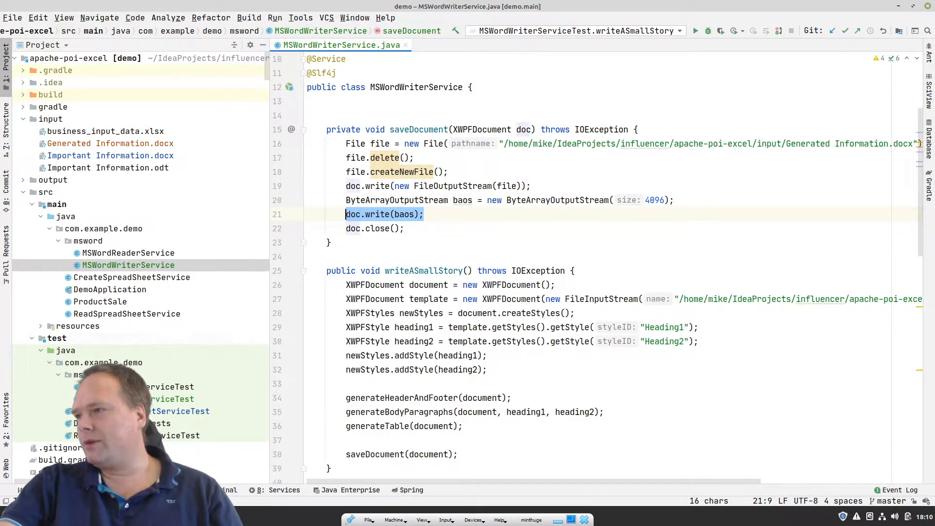
{"action": "left_click", "coordinate": [380, 228]}
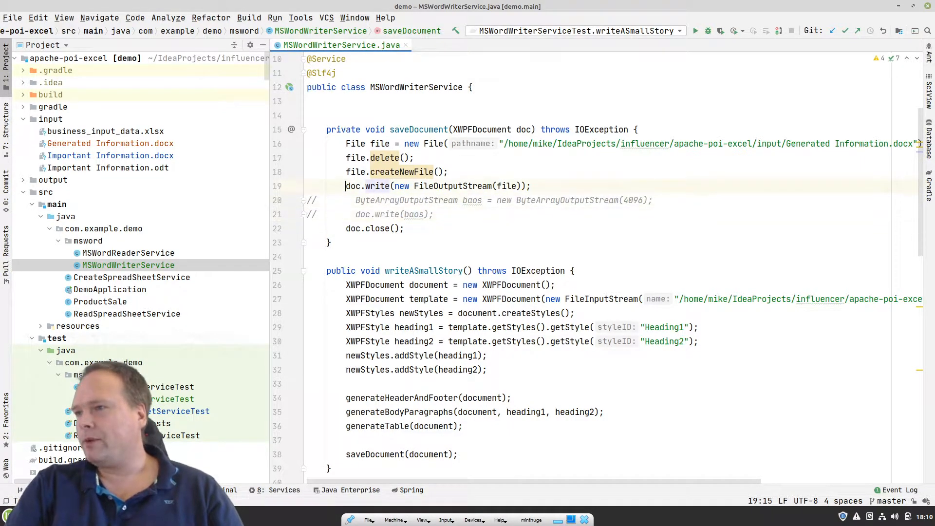
{"action": "triple_click", "coordinate": [438, 186]}
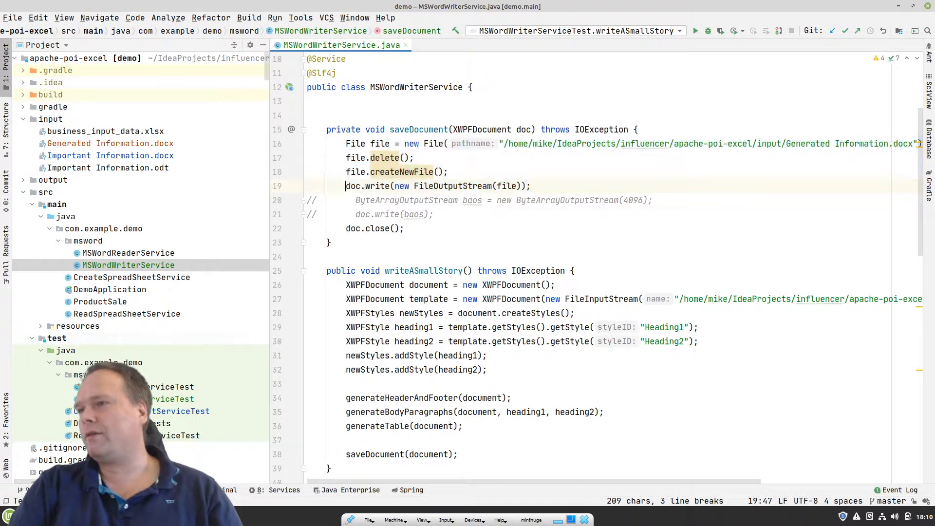
{"action": "triple_click", "coordinate": [438, 185]}
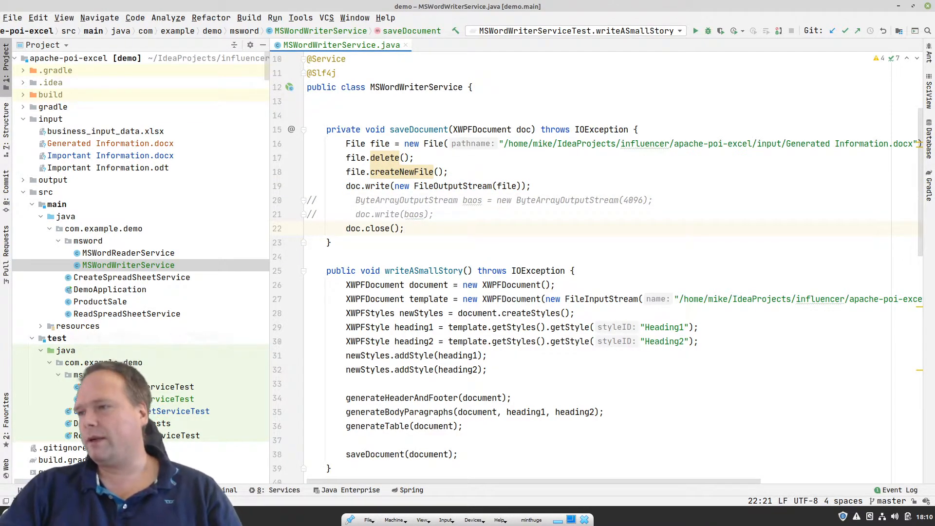
{"action": "left_click_drag", "start_coordinate": [346, 228], "coordinate": [345, 243]}
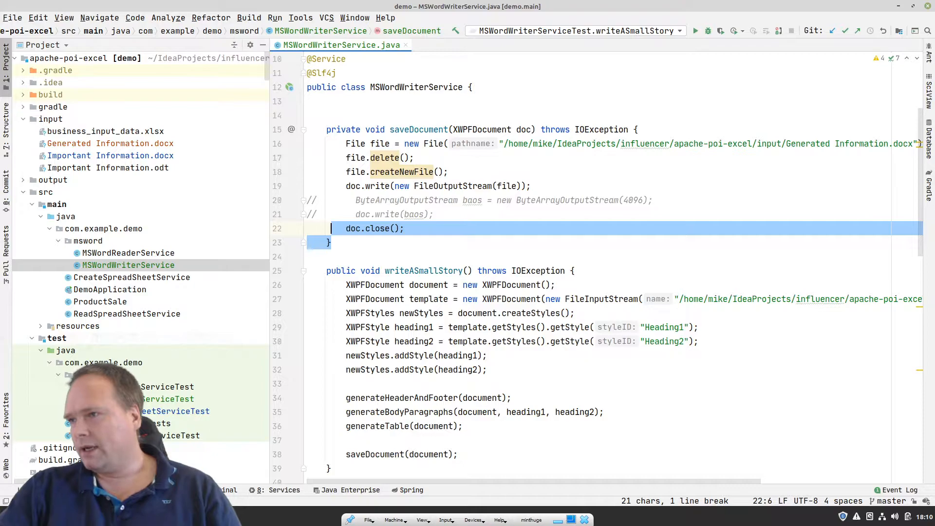
{"action": "scroll", "scroll_direction": "down", "scroll_amount": 3}
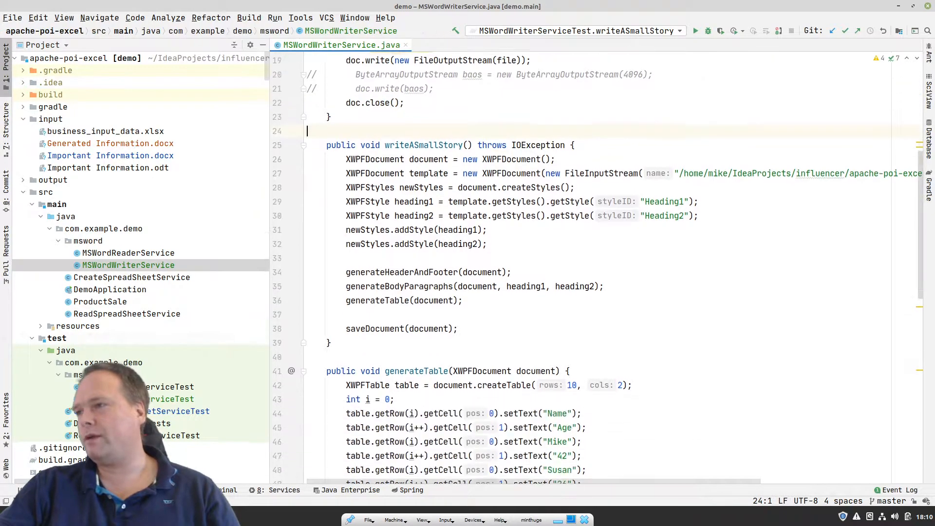
{"action": "left_click", "coordinate": [111, 143]}
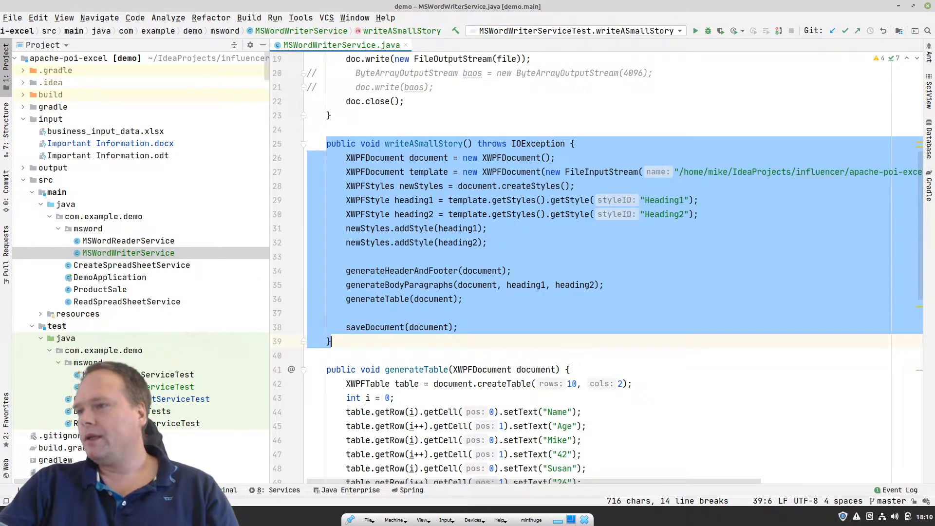
{"action": "scroll", "scroll_direction": "down", "scroll_amount": 3}
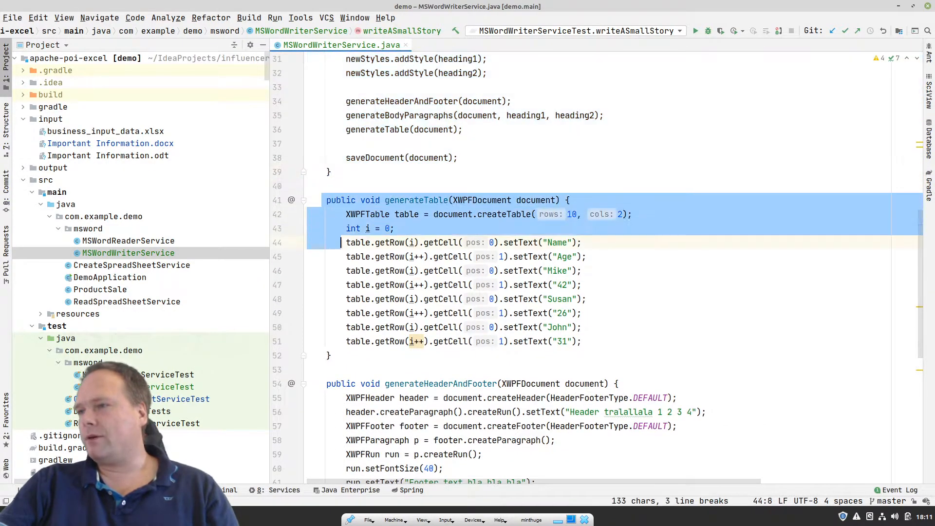
{"action": "scroll", "scroll_direction": "down", "scroll_amount": 3}
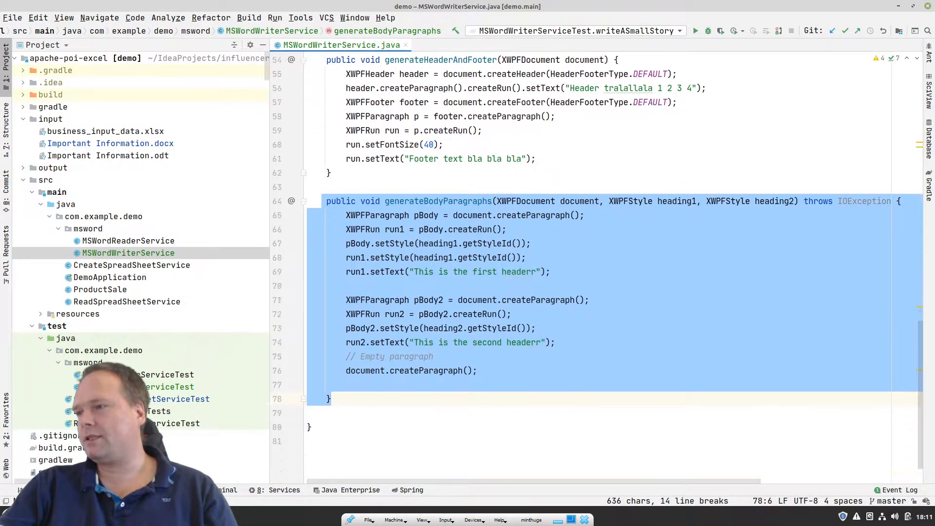
{"action": "scroll", "scroll_direction": "down", "scroll_amount": 3}
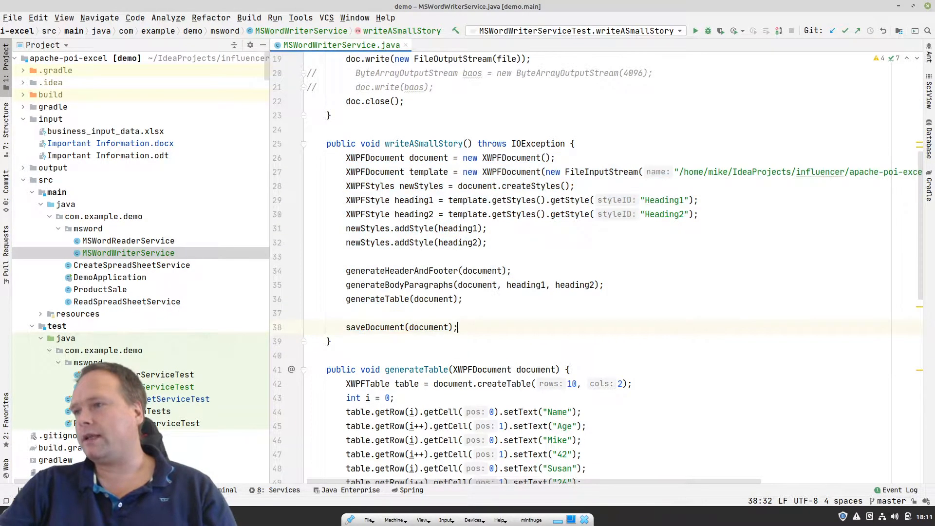
{"action": "left_click_drag", "start_coordinate": [346, 158], "coordinate": [458, 328]}
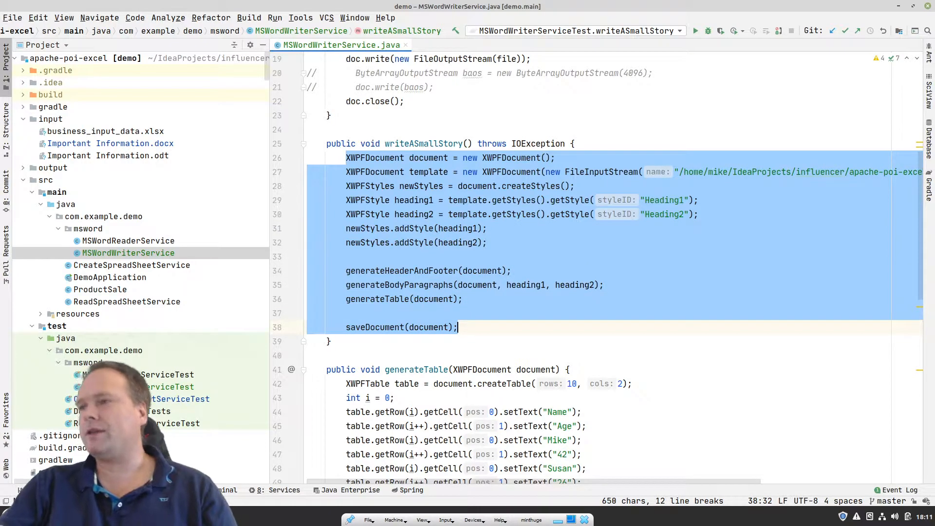
{"action": "left_click", "coordinate": [358, 157]}
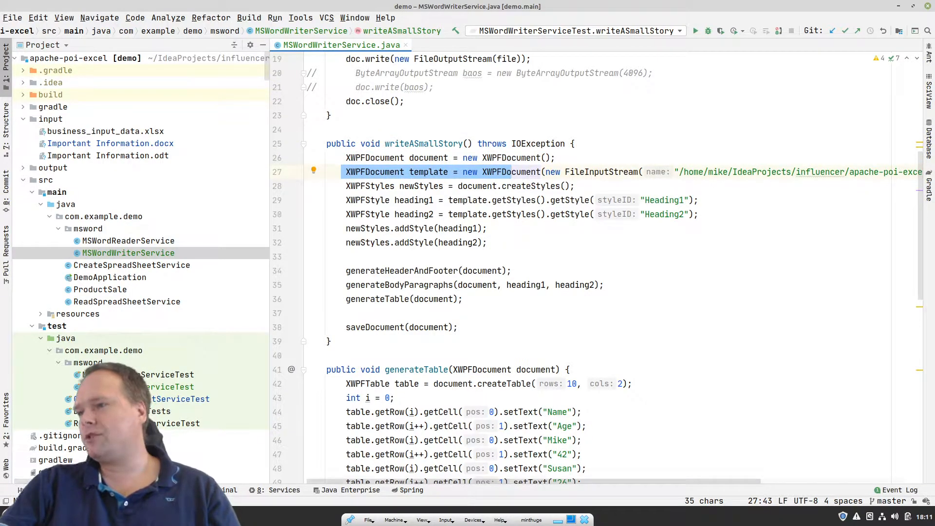
{"action": "scroll", "scroll_direction": "right", "scroll_amount": 3}
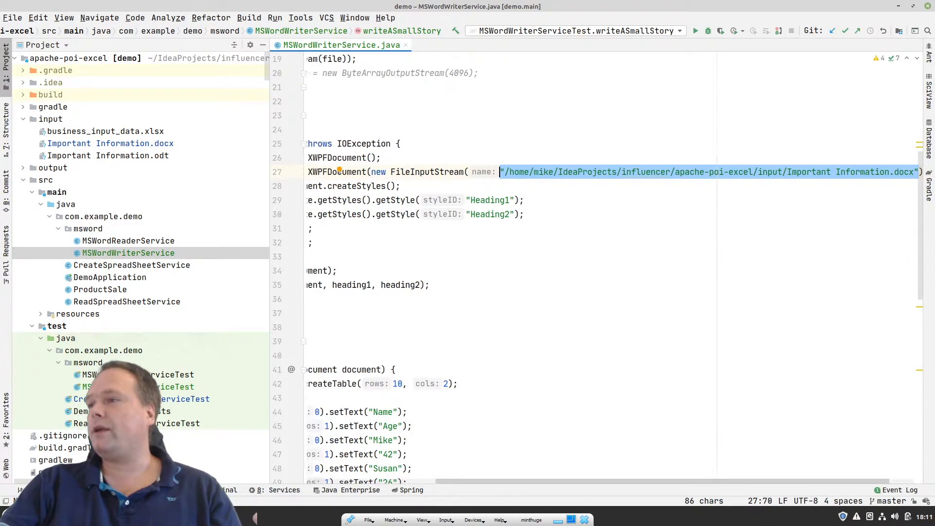
{"action": "scroll", "scroll_direction": "right", "scroll_amount": 3}
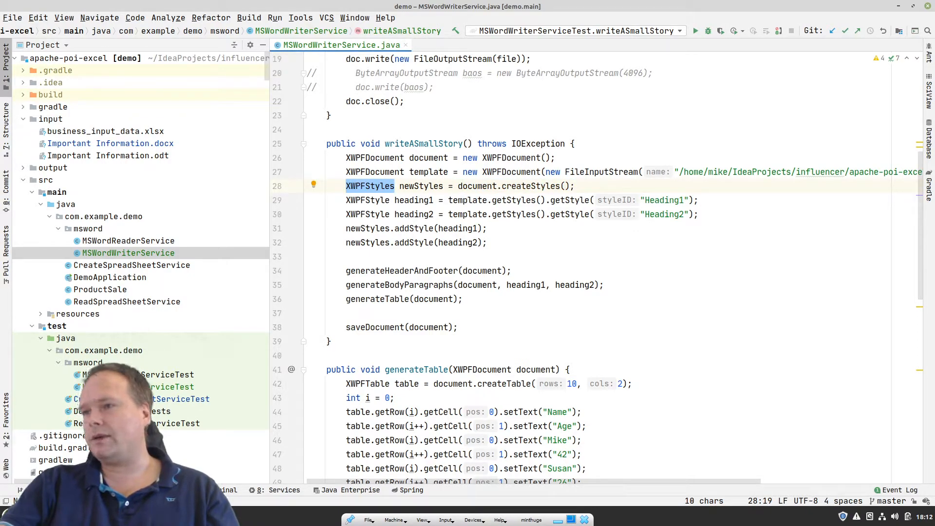
{"action": "left_click", "coordinate": [368, 215]}
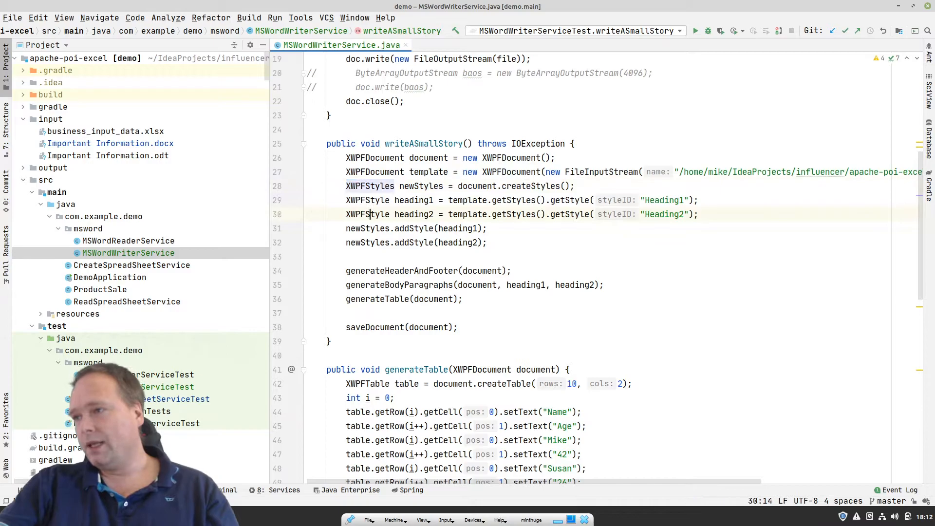
{"action": "left_click_drag", "start_coordinate": [344, 200], "coordinate": [698, 214]}
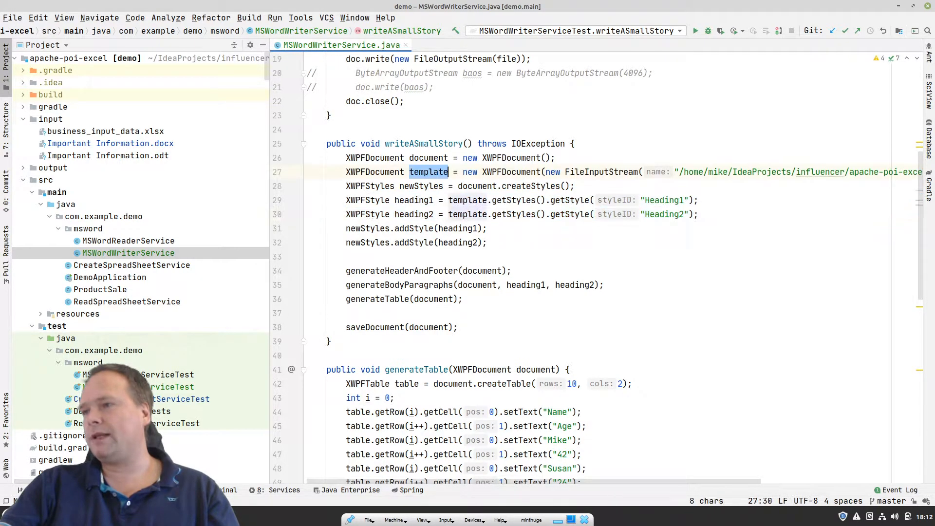
{"action": "left_click_drag", "start_coordinate": [346, 200], "coordinate": [689, 215]}
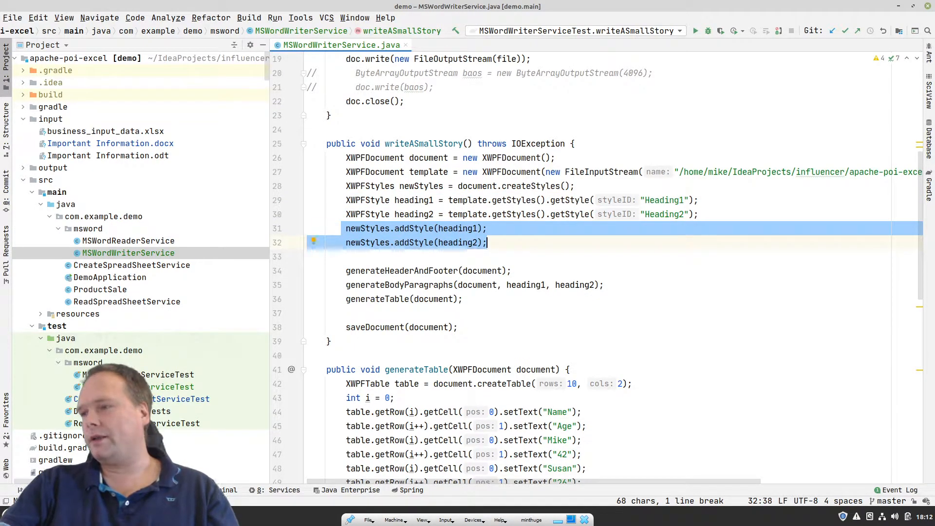
{"action": "left_click", "coordinate": [426, 270]}
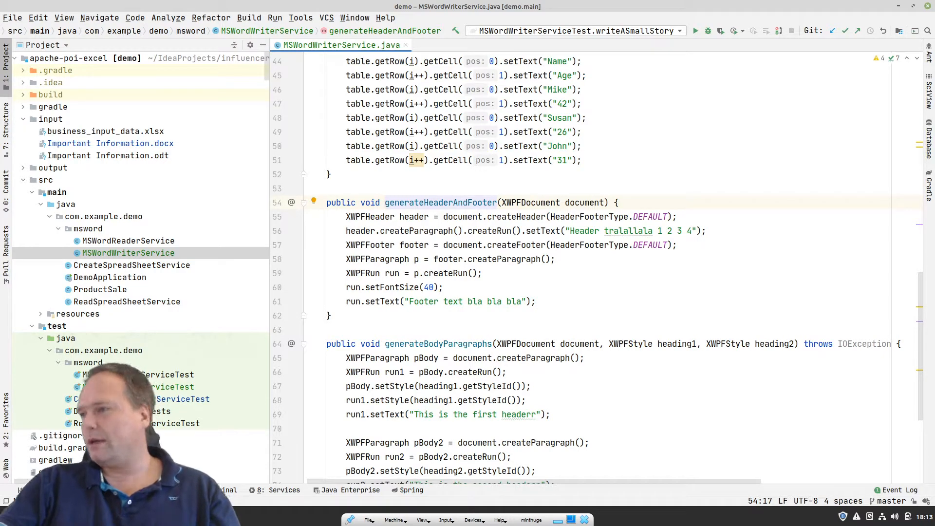
Extend the header text with ' 5 6' and inspect the footer font size value 40
{"action": "double_click", "coordinate": [441, 202]}
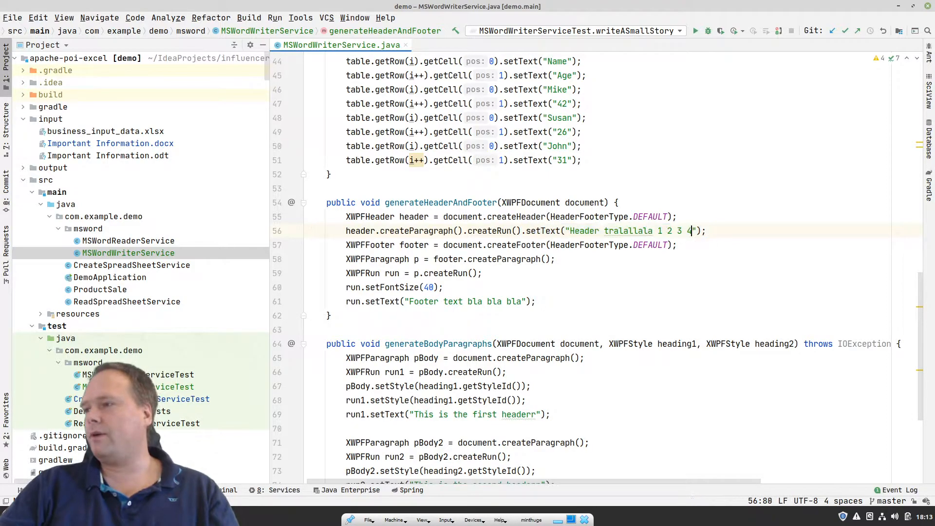
{"action": "type", "text": "56"}
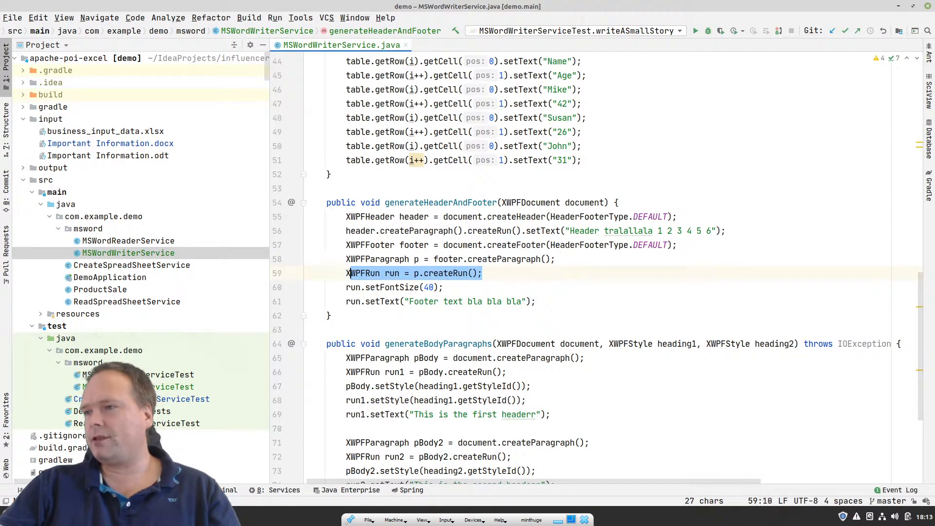
{"action": "double_click", "coordinate": [363, 273]}
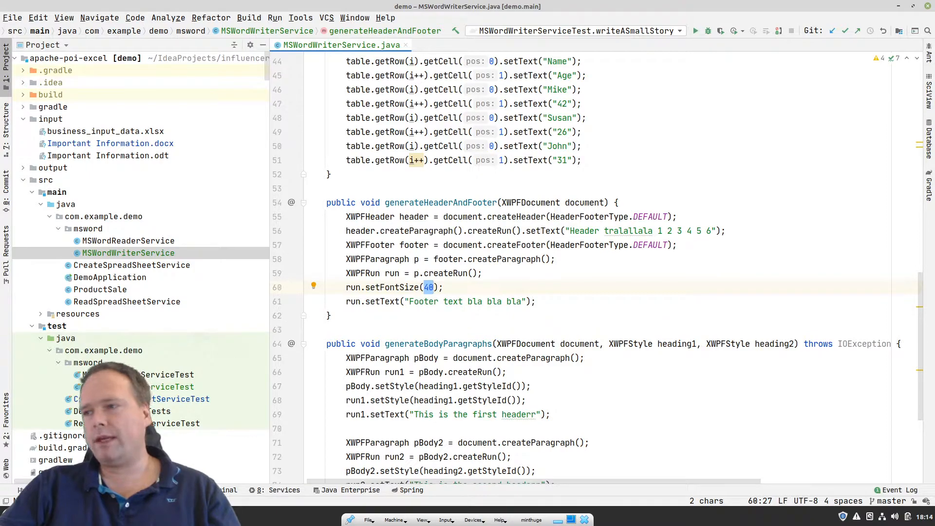
{"action": "double_click", "coordinate": [391, 273]}
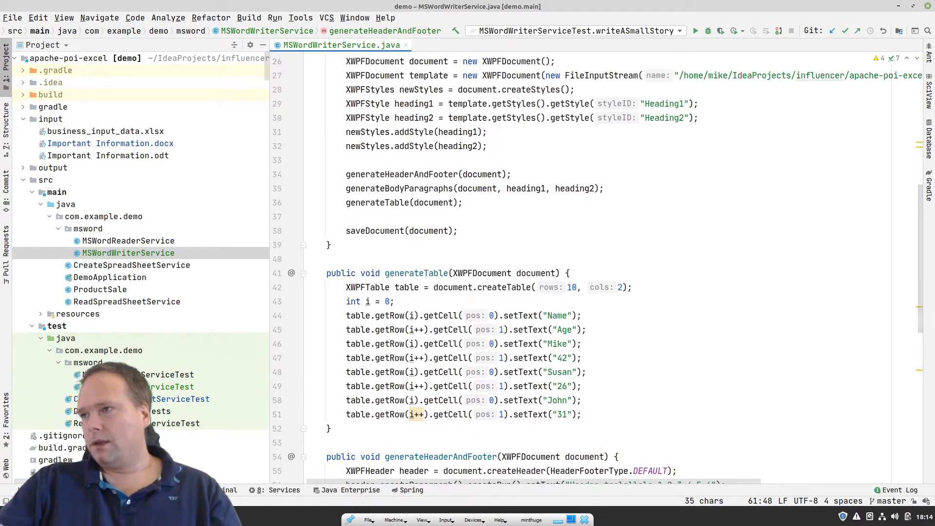
Pass heading1/heading2 styles into generateBodyParagraphs and set pBody2's style from heading2
{"action": "left_click", "coordinate": [601, 188]}
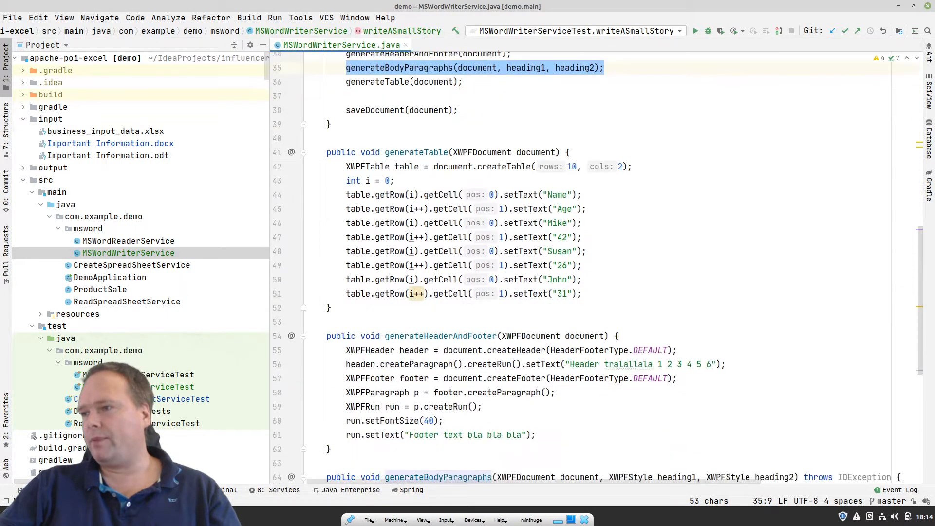
{"action": "scroll", "scroll_direction": "down", "scroll_amount": 3}
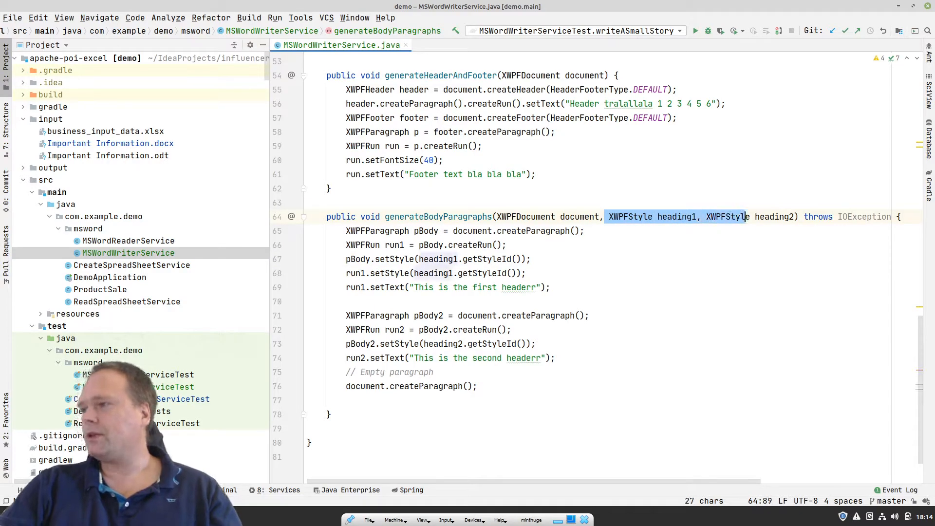
{"action": "type", "text": "heading2);"}
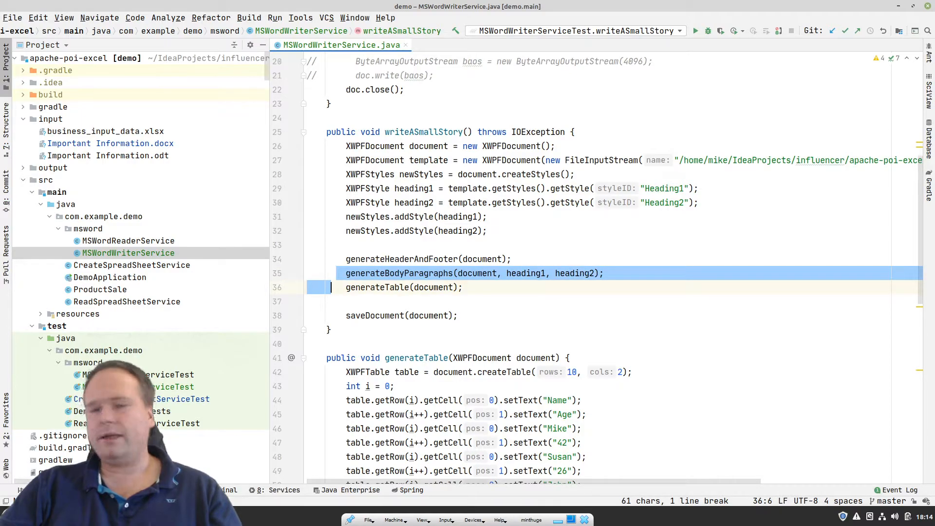
{"action": "scroll", "scroll_direction": "down", "scroll_amount": 3}
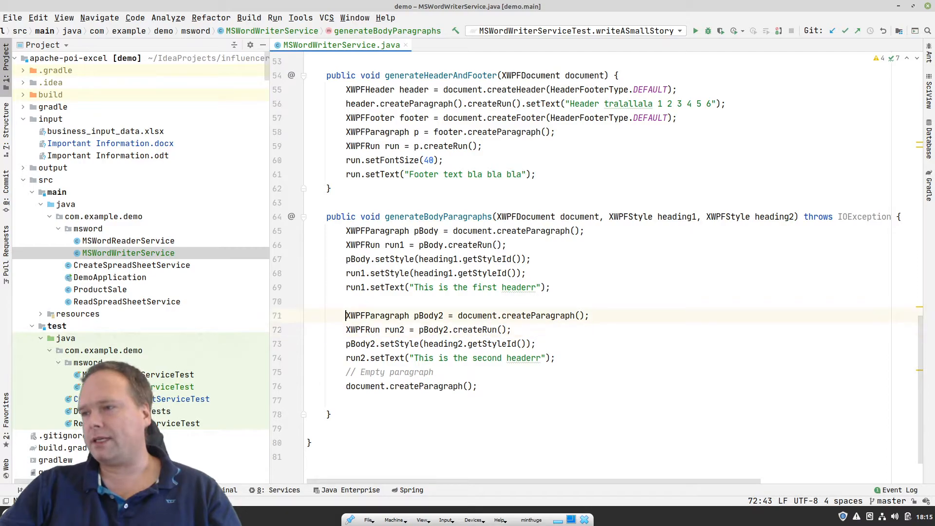
{"action": "left_click_drag", "start_coordinate": [346, 315], "coordinate": [554, 358]}
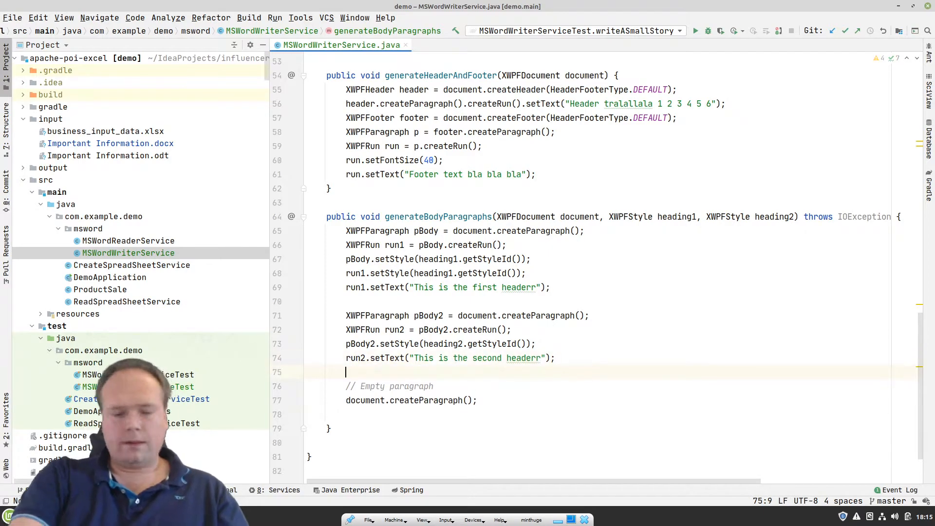
Add run2.addCarriageReturn() after the second heading text, then return to writeASmallStory
{"action": "type", "text": "run2.crea"}
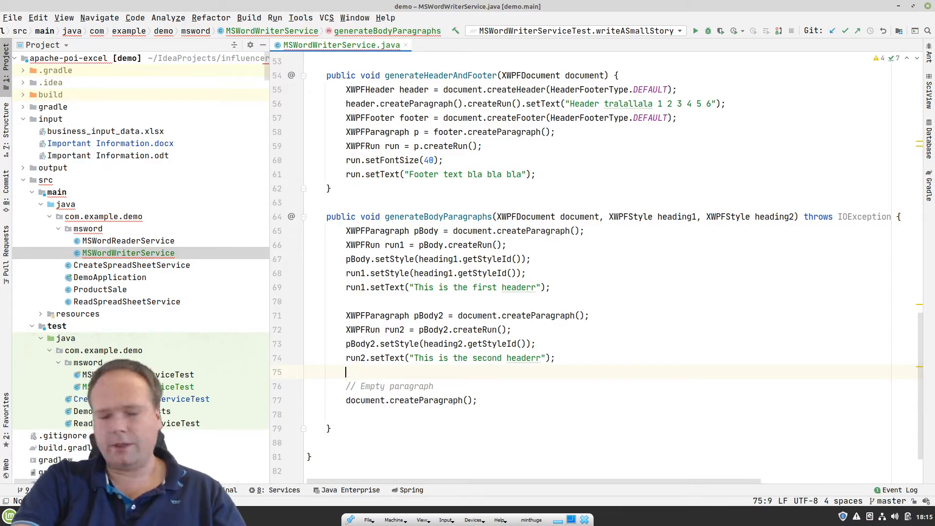
{"action": "type", "text": "pBody2."}
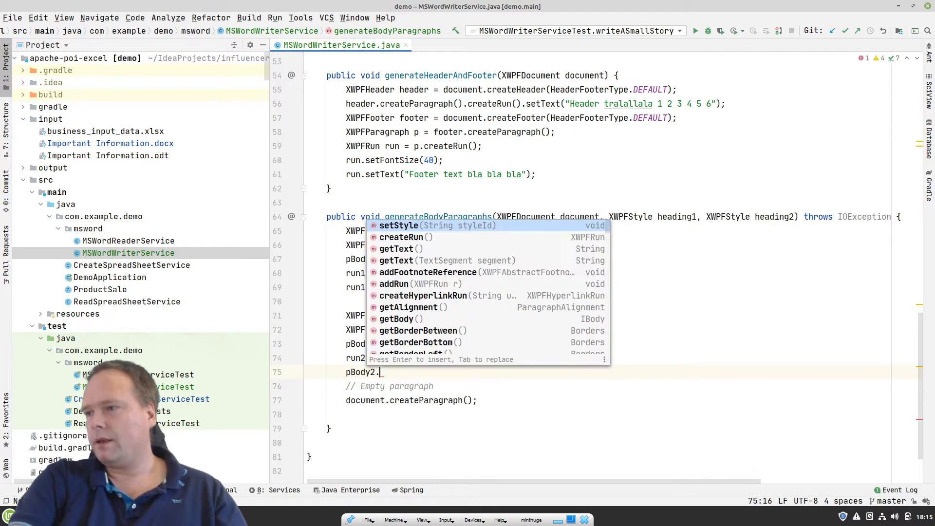
{"action": "type", "text": "cre"}
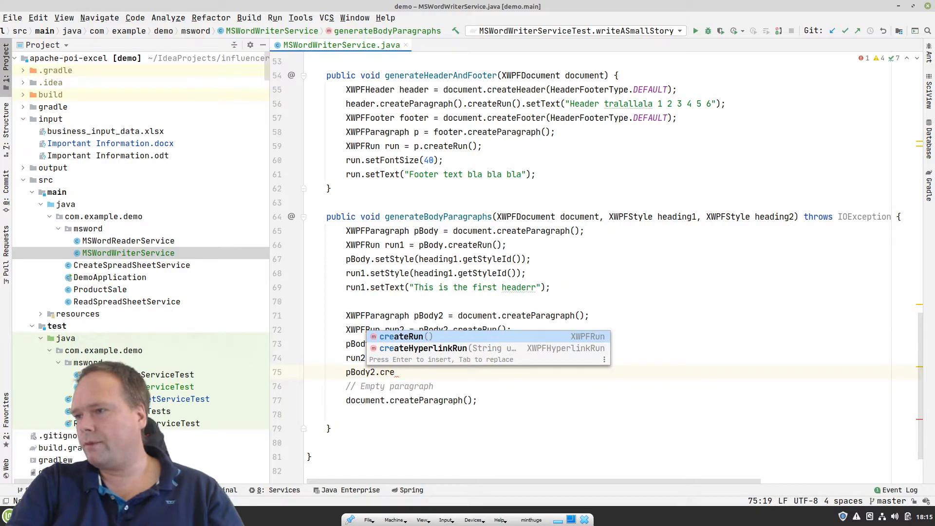
{"action": "type", "text": "add"}
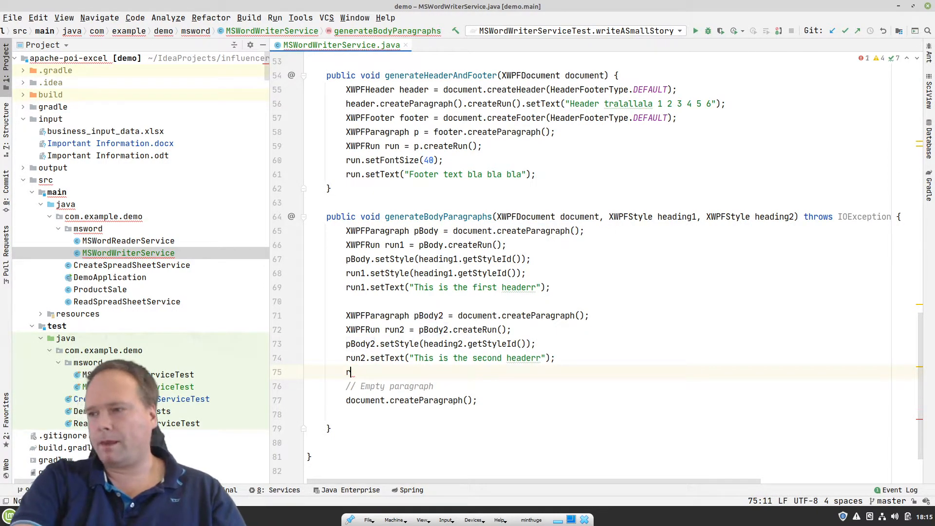
{"action": "type", "text": "un2."}
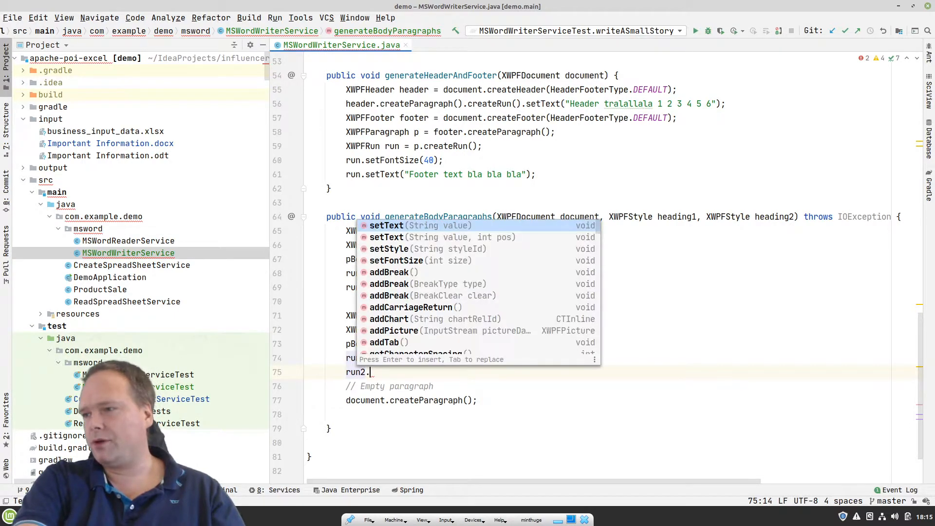
{"action": "type", "text": "addCarriageReturn();"}
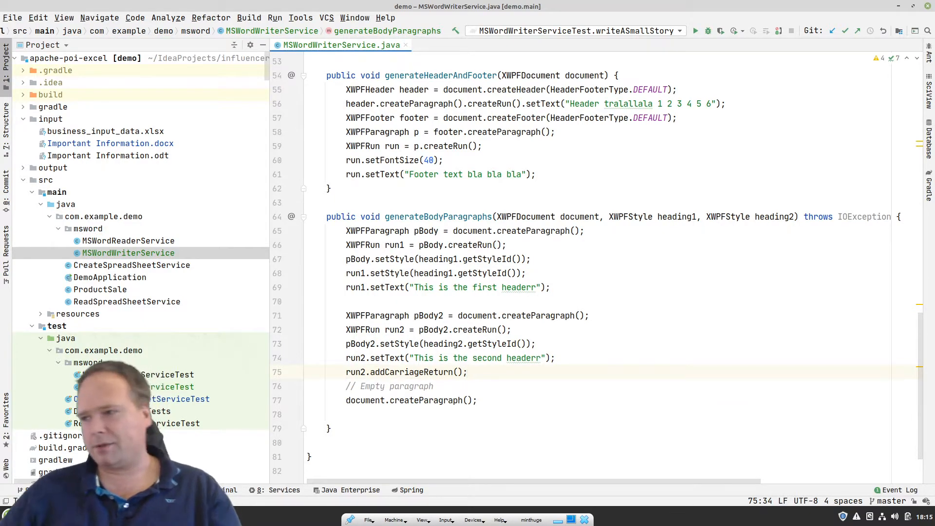
{"action": "left_click", "coordinate": [422, 400]}
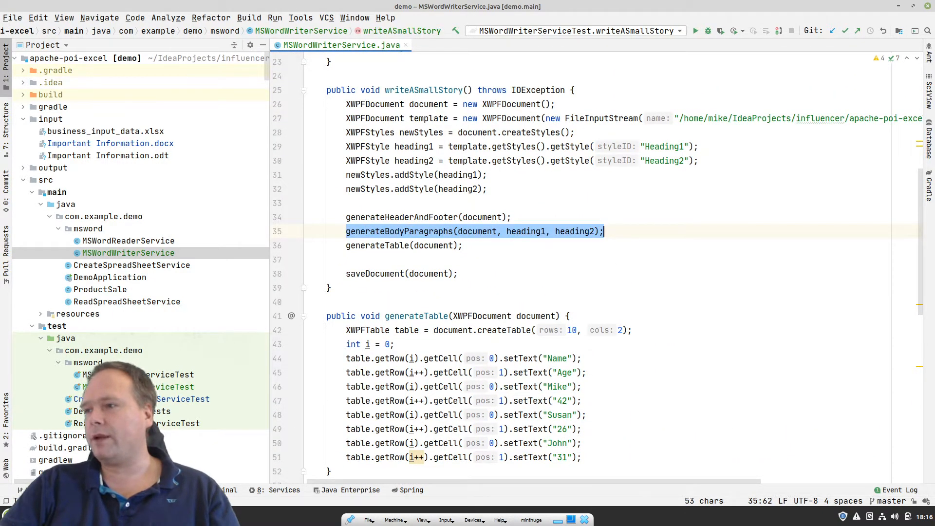
Rename generateTable's row counter i to rownumber and review the data-row filling lines
{"action": "left_click", "coordinate": [400, 246]}
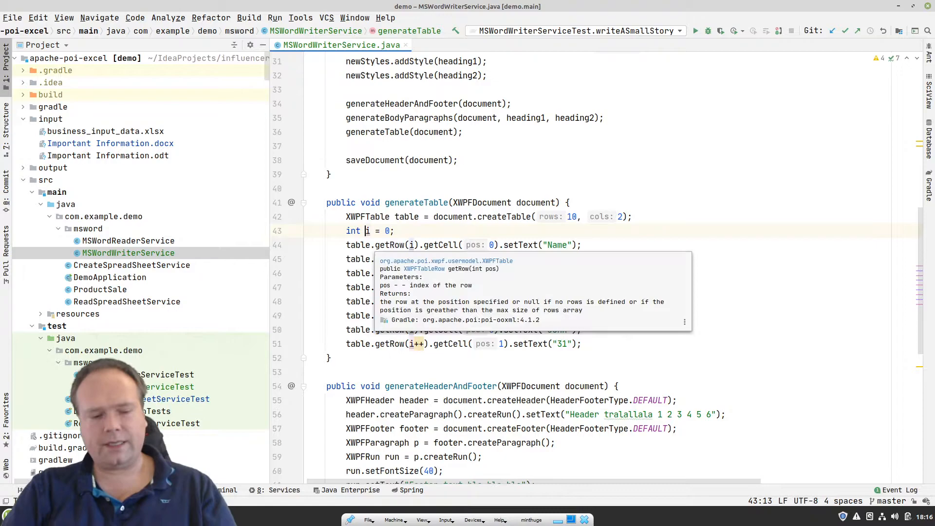
{"action": "type", "text": "rownumber"}
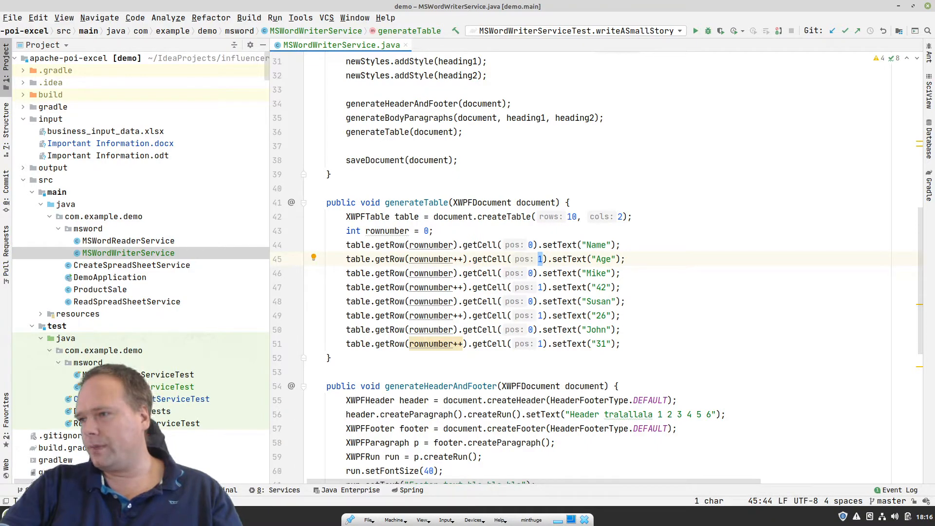
{"action": "double_click", "coordinate": [430, 259]}
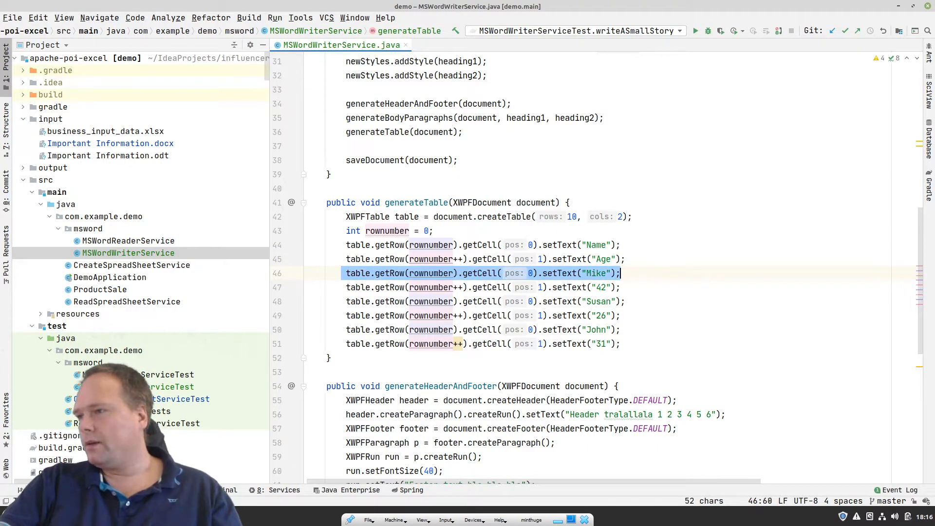
{"action": "left_click", "coordinate": [605, 259]}
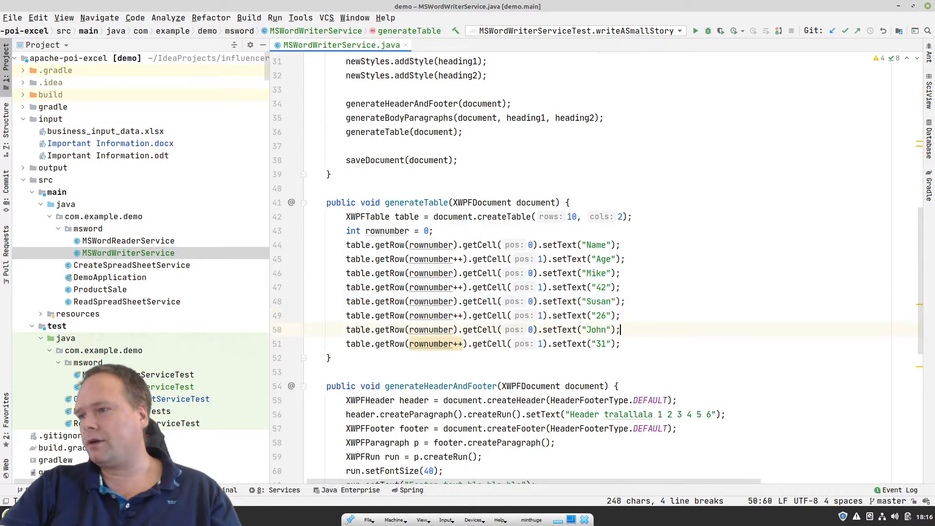
{"action": "scroll", "scroll_direction": "down", "scroll_amount": 3}
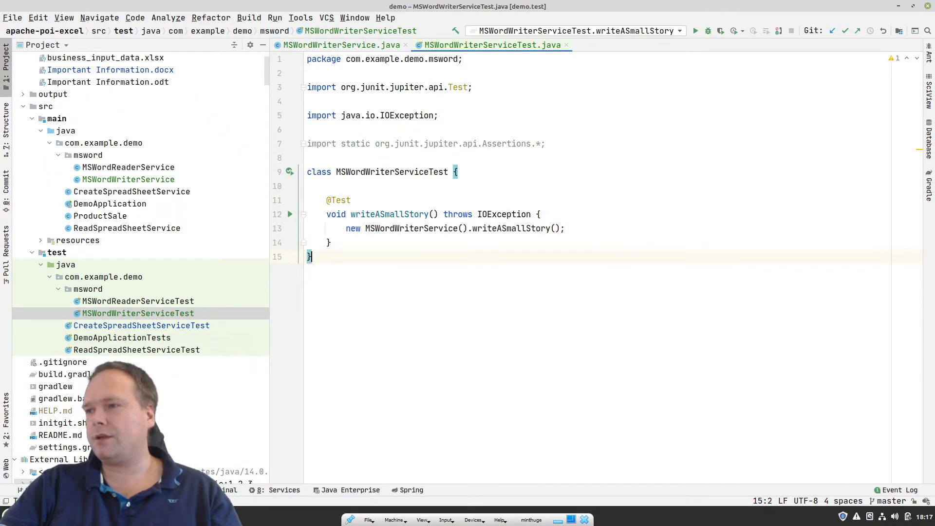
{"action": "left_click", "coordinate": [695, 31]}
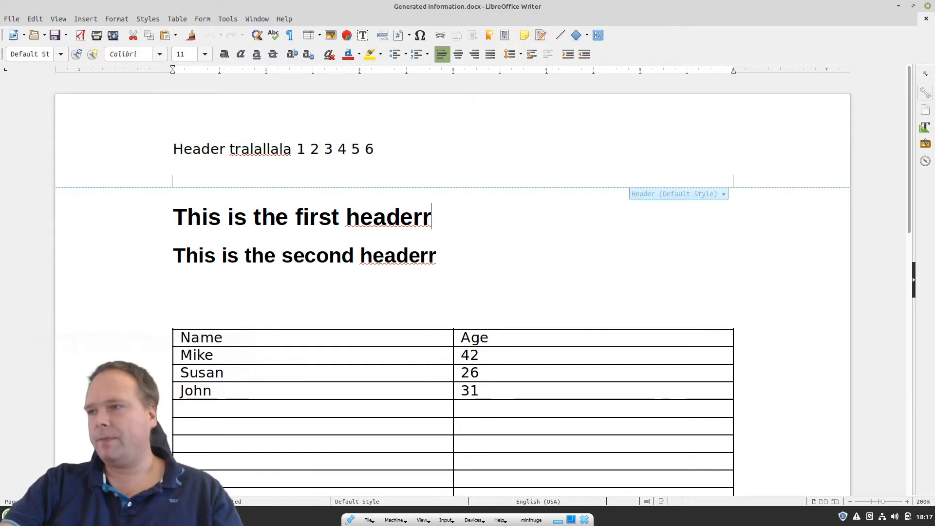
Check that the two headings use the Heading 1 and Heading 2 paragraph styles
{"action": "triple_click", "coordinate": [301, 217]}
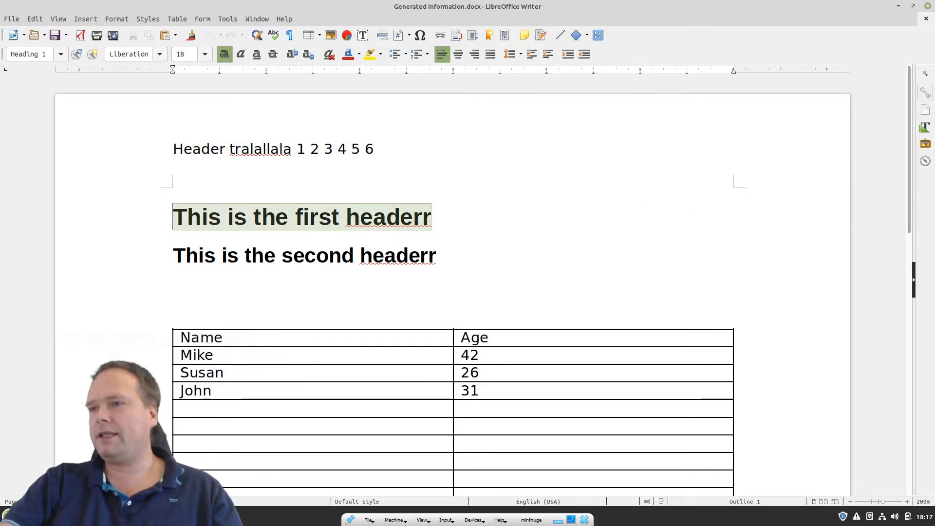
{"action": "mouse_move", "coordinate": [28, 53]}
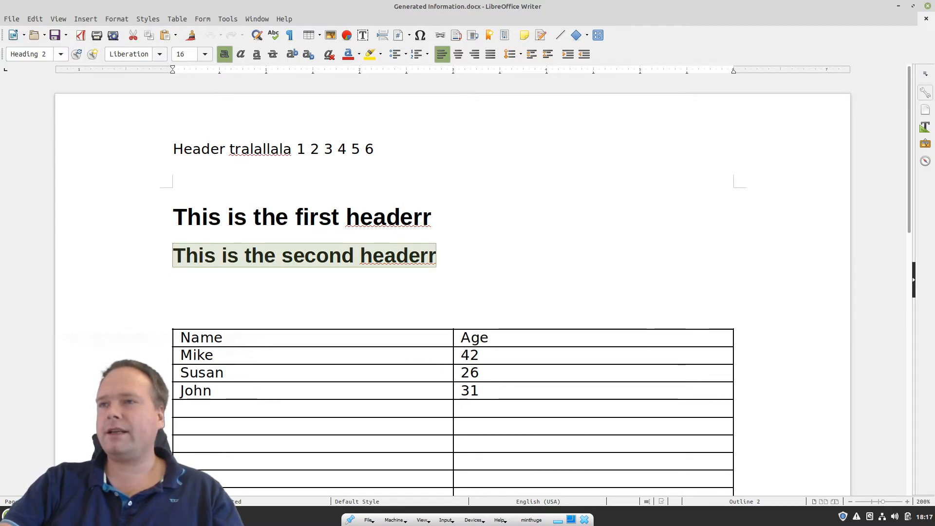
{"action": "left_click", "coordinate": [60, 55]}
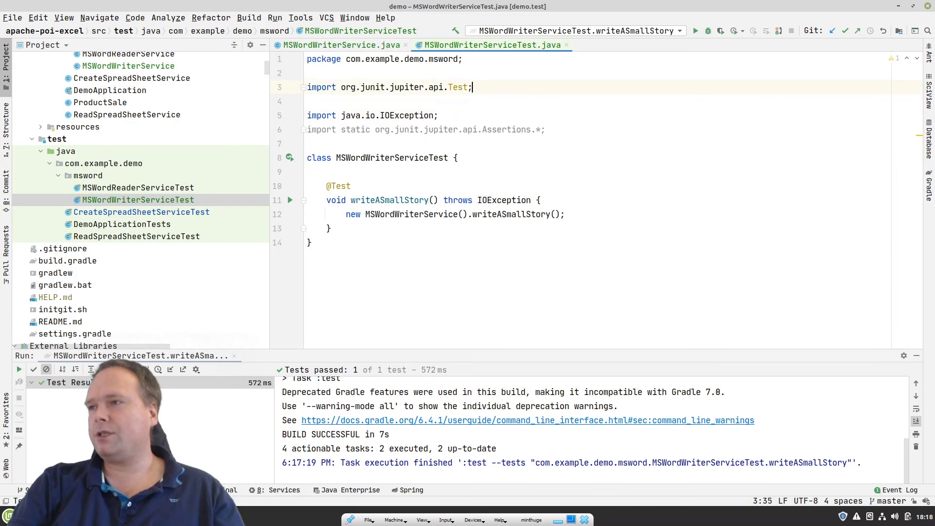
Remove the blank line between the imports in MSWordWriterServiceTest
{"action": "key", "text": "Backspace"}
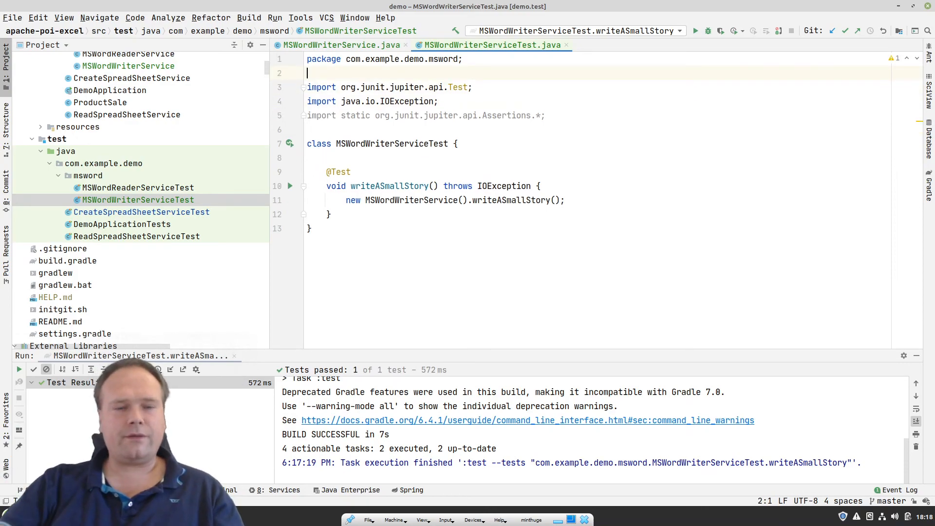